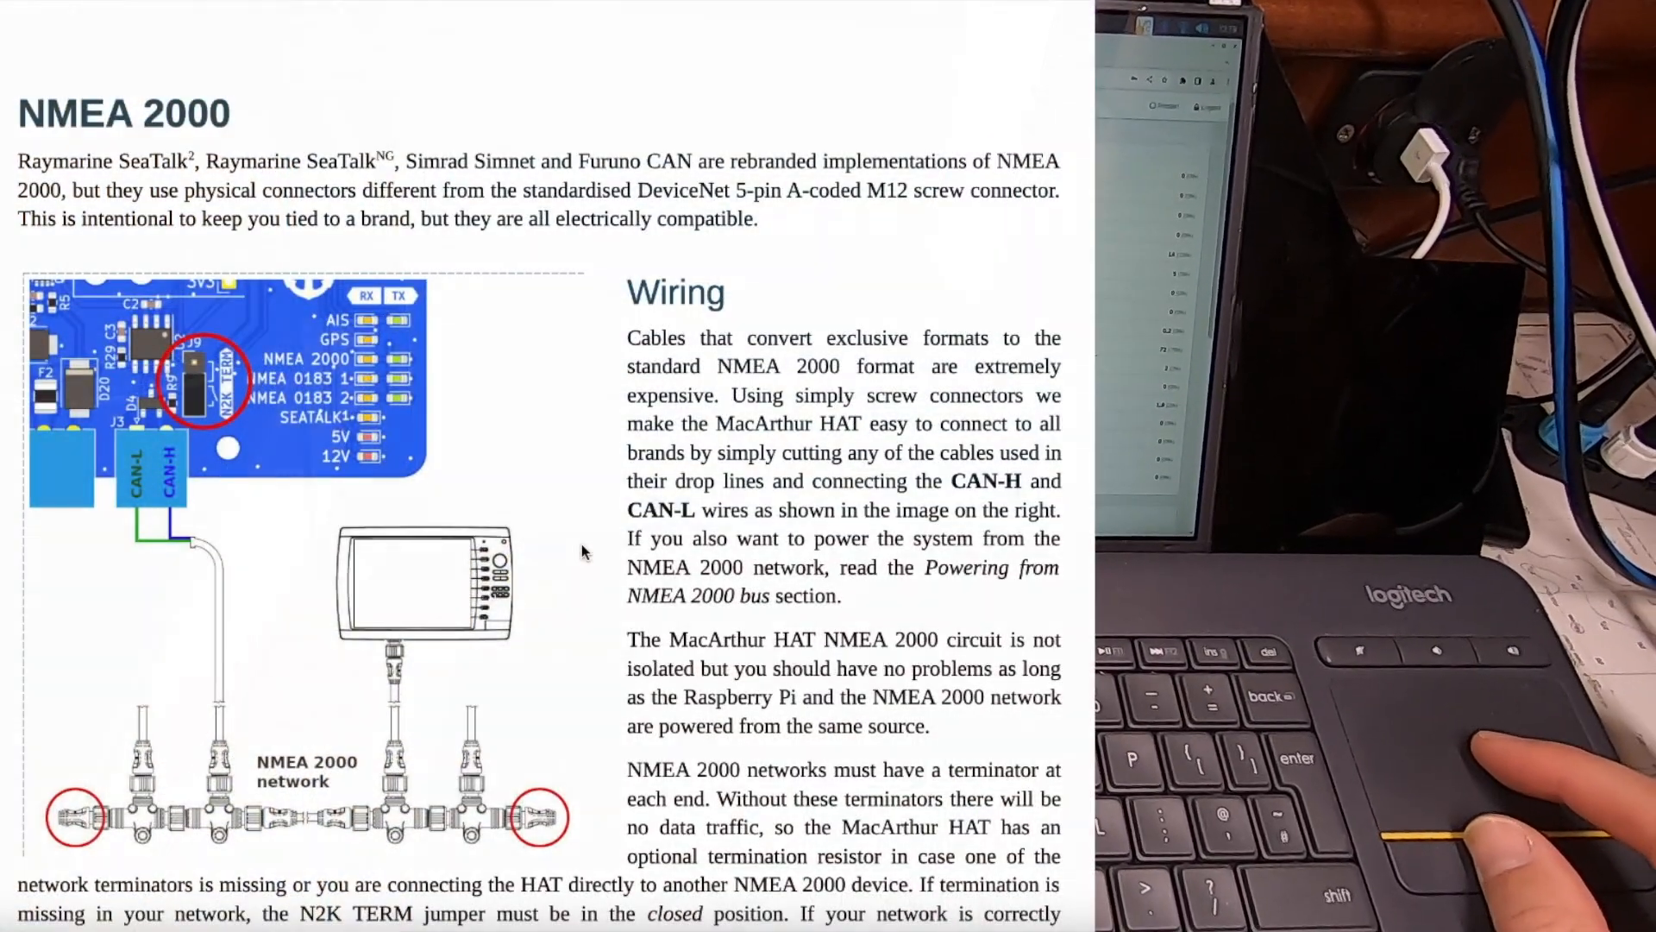
{"action": "scroll", "scroll_direction": "down", "scroll_amount": 3}
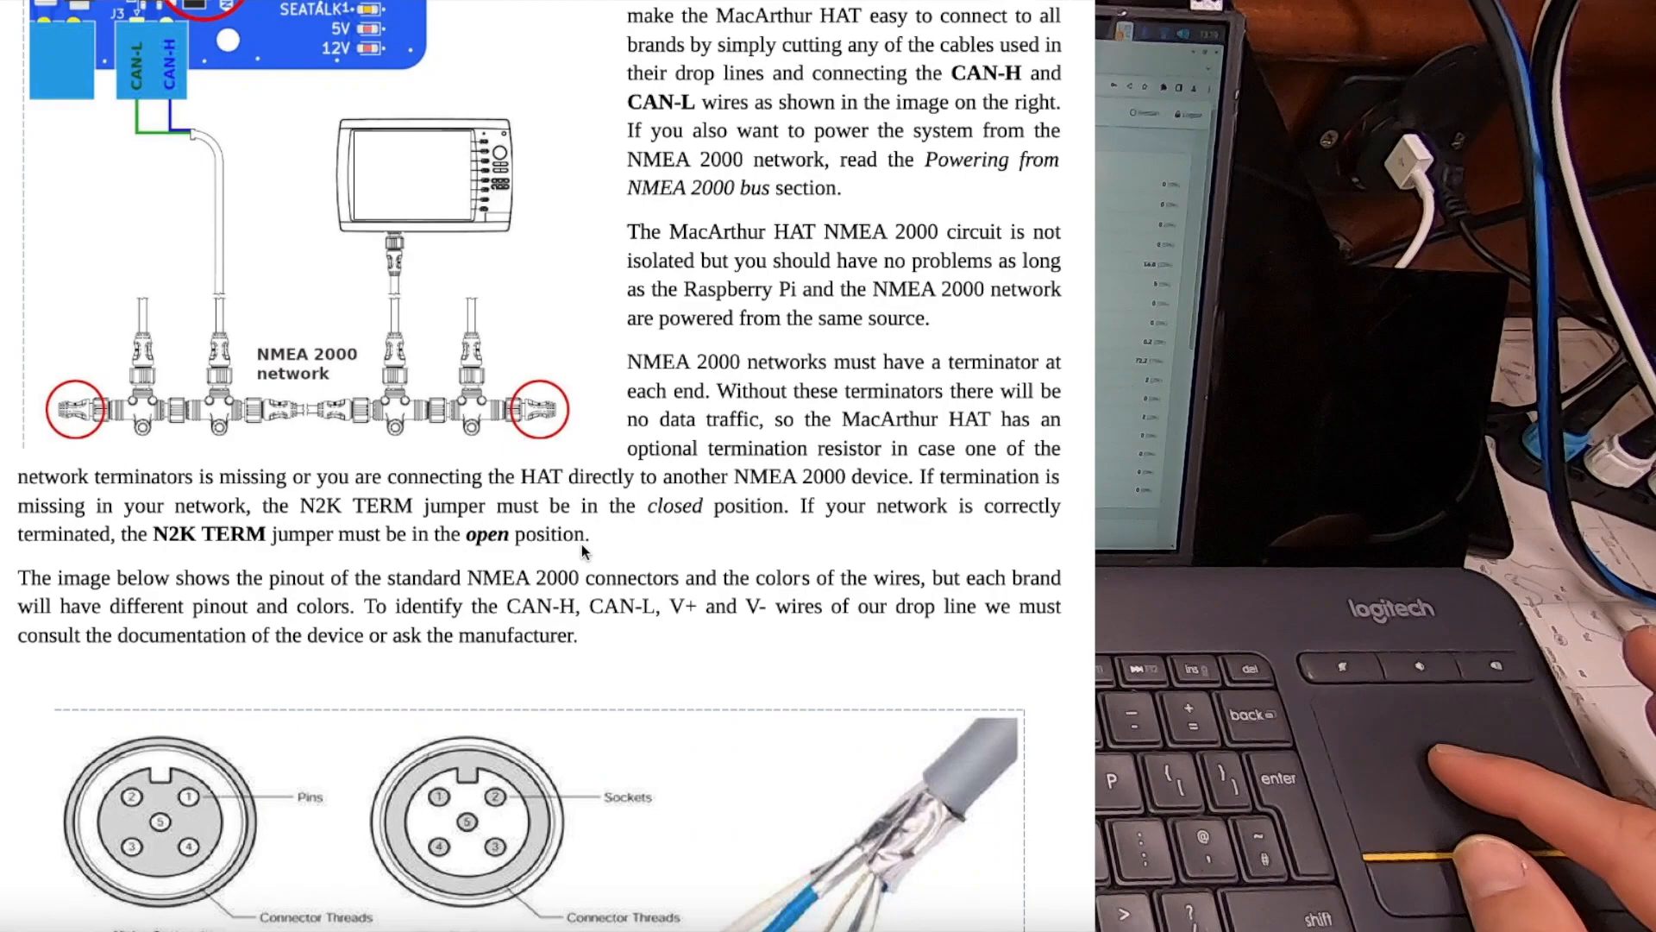
{"action": "scroll", "scroll_direction": "down", "scroll_amount": 3}
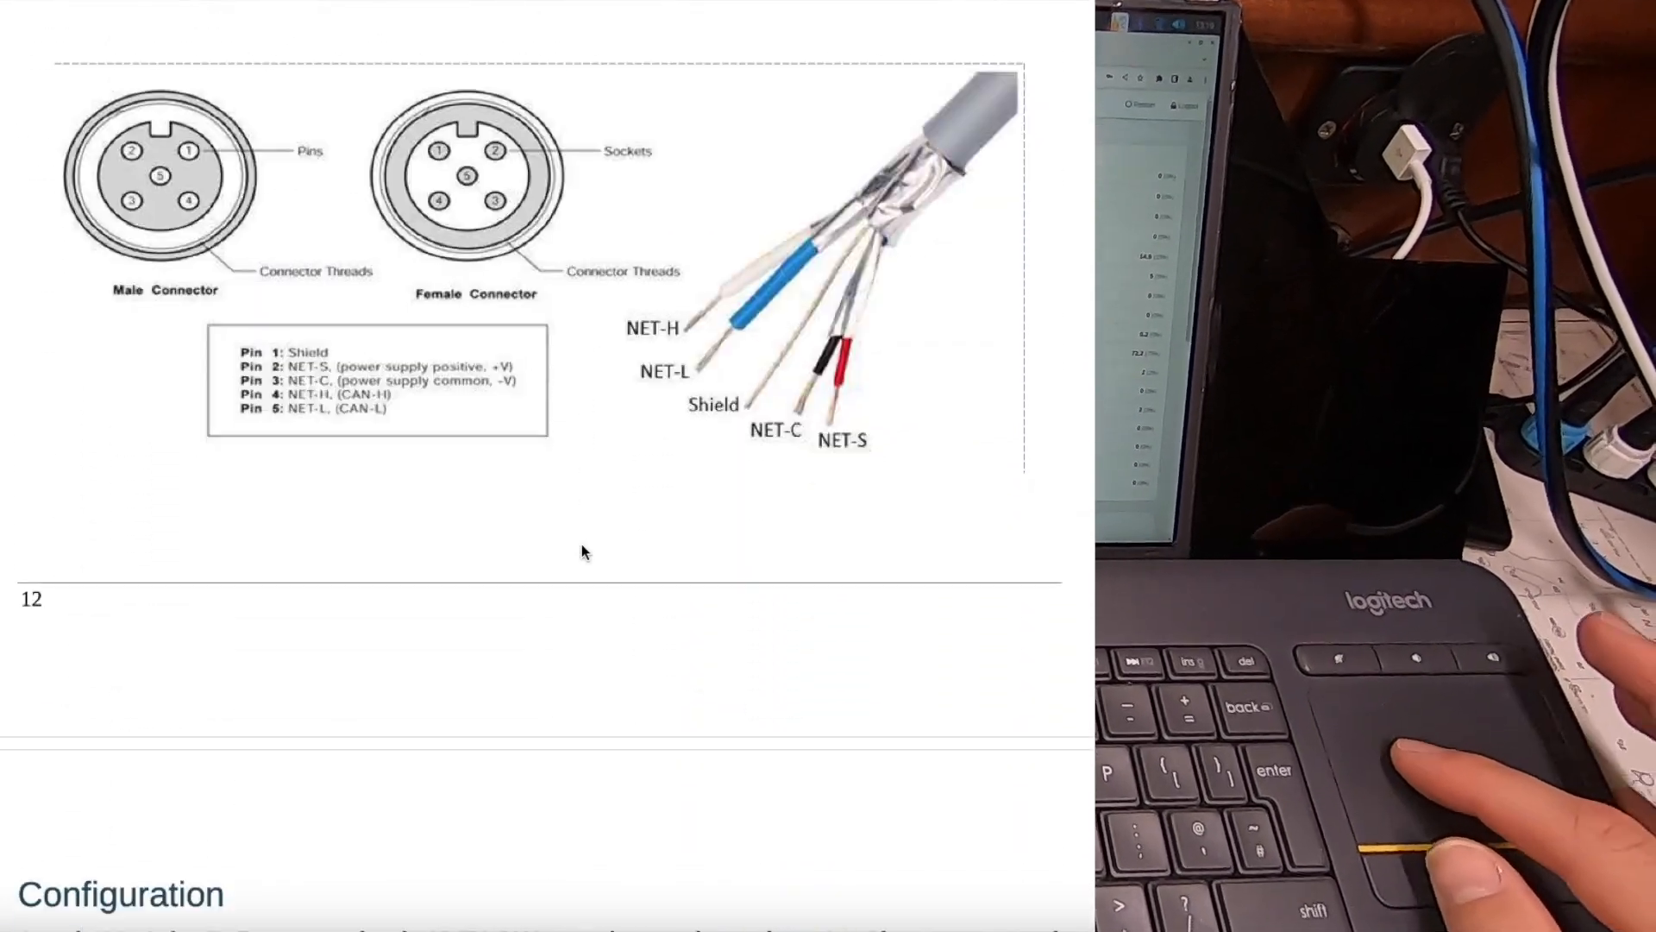
{"action": "scroll", "scroll_direction": "down", "scroll_amount": 3}
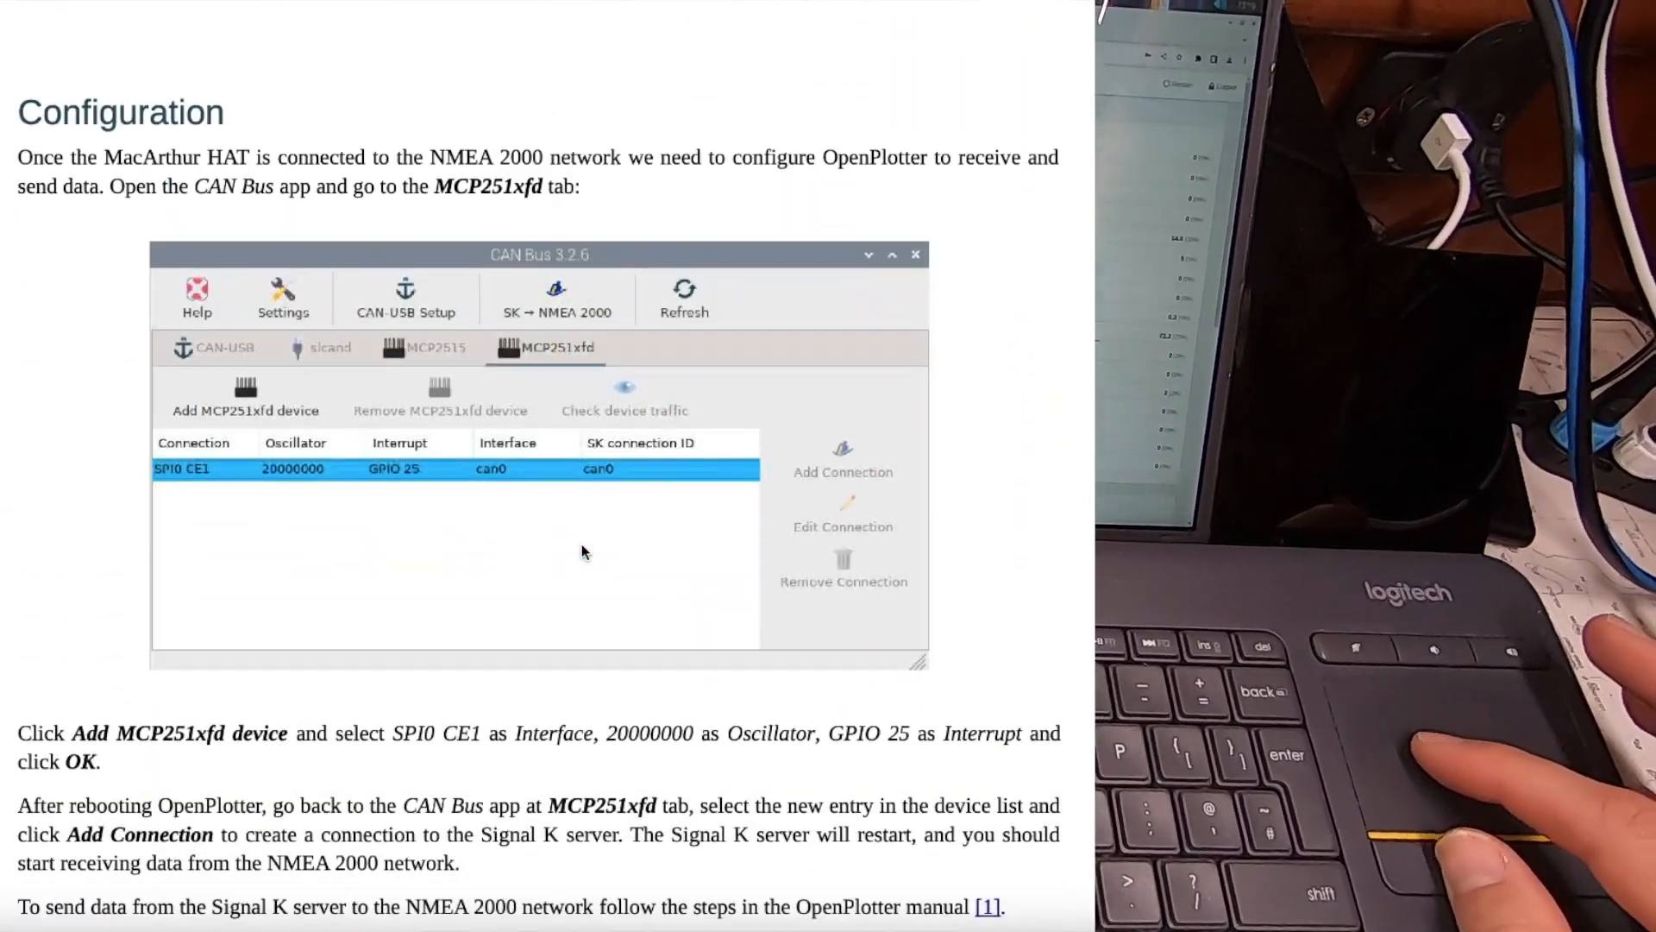
{"action": "scroll", "scroll_direction": "down", "scroll_amount": 3}
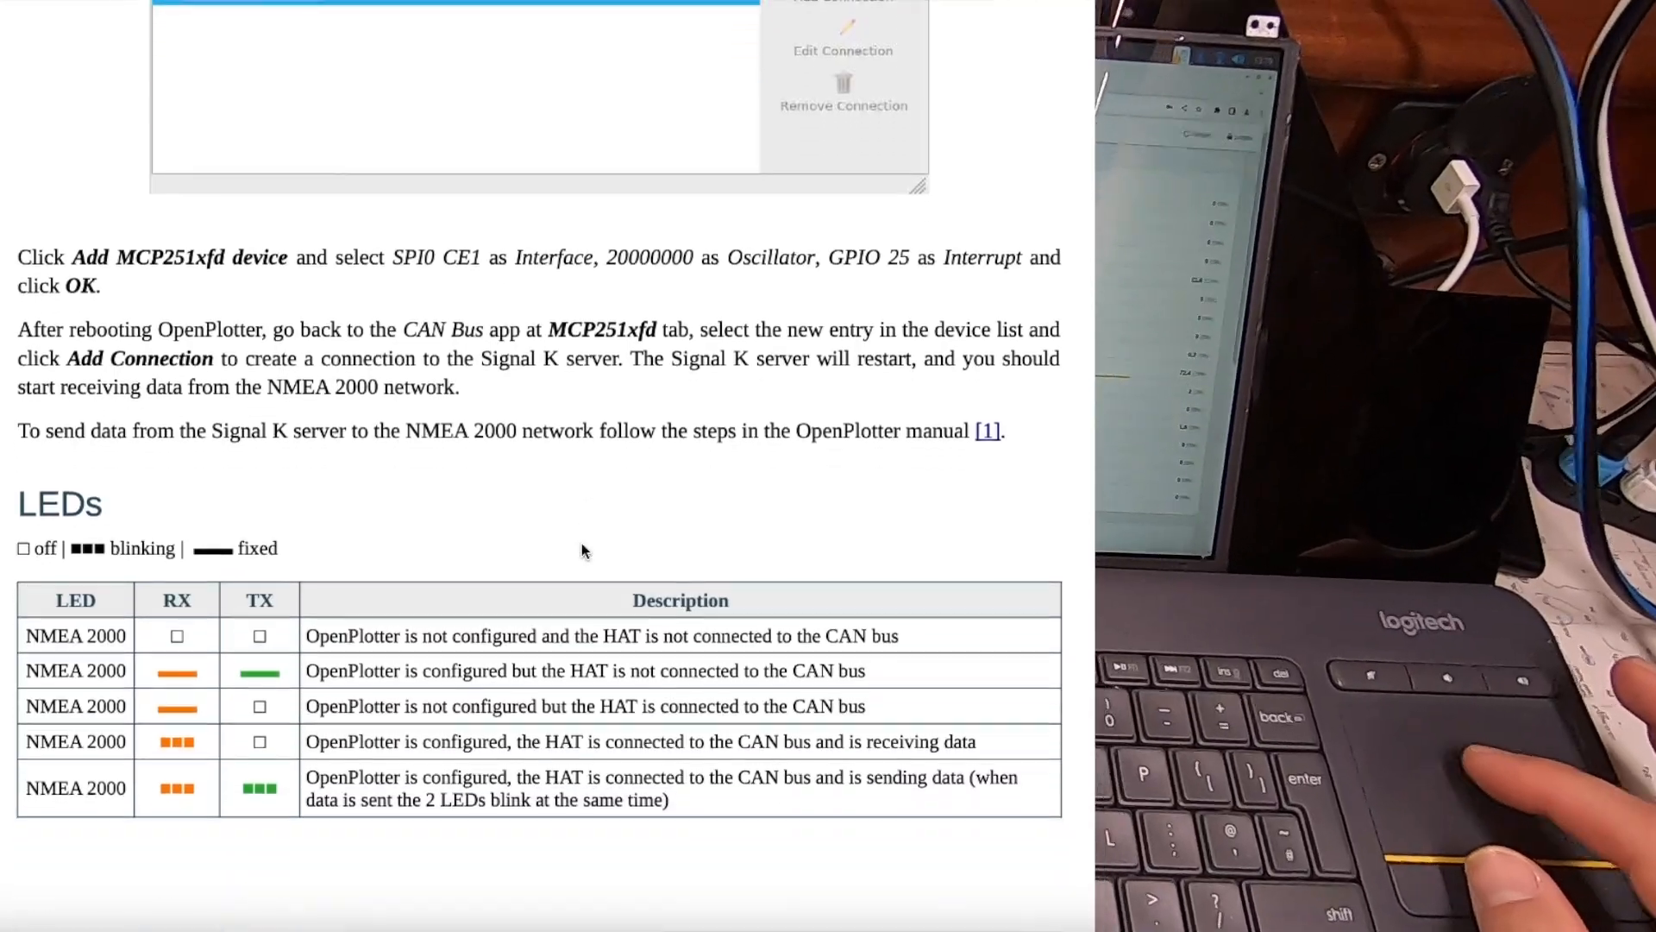
{"action": "scroll", "scroll_direction": "down", "scroll_amount": 3}
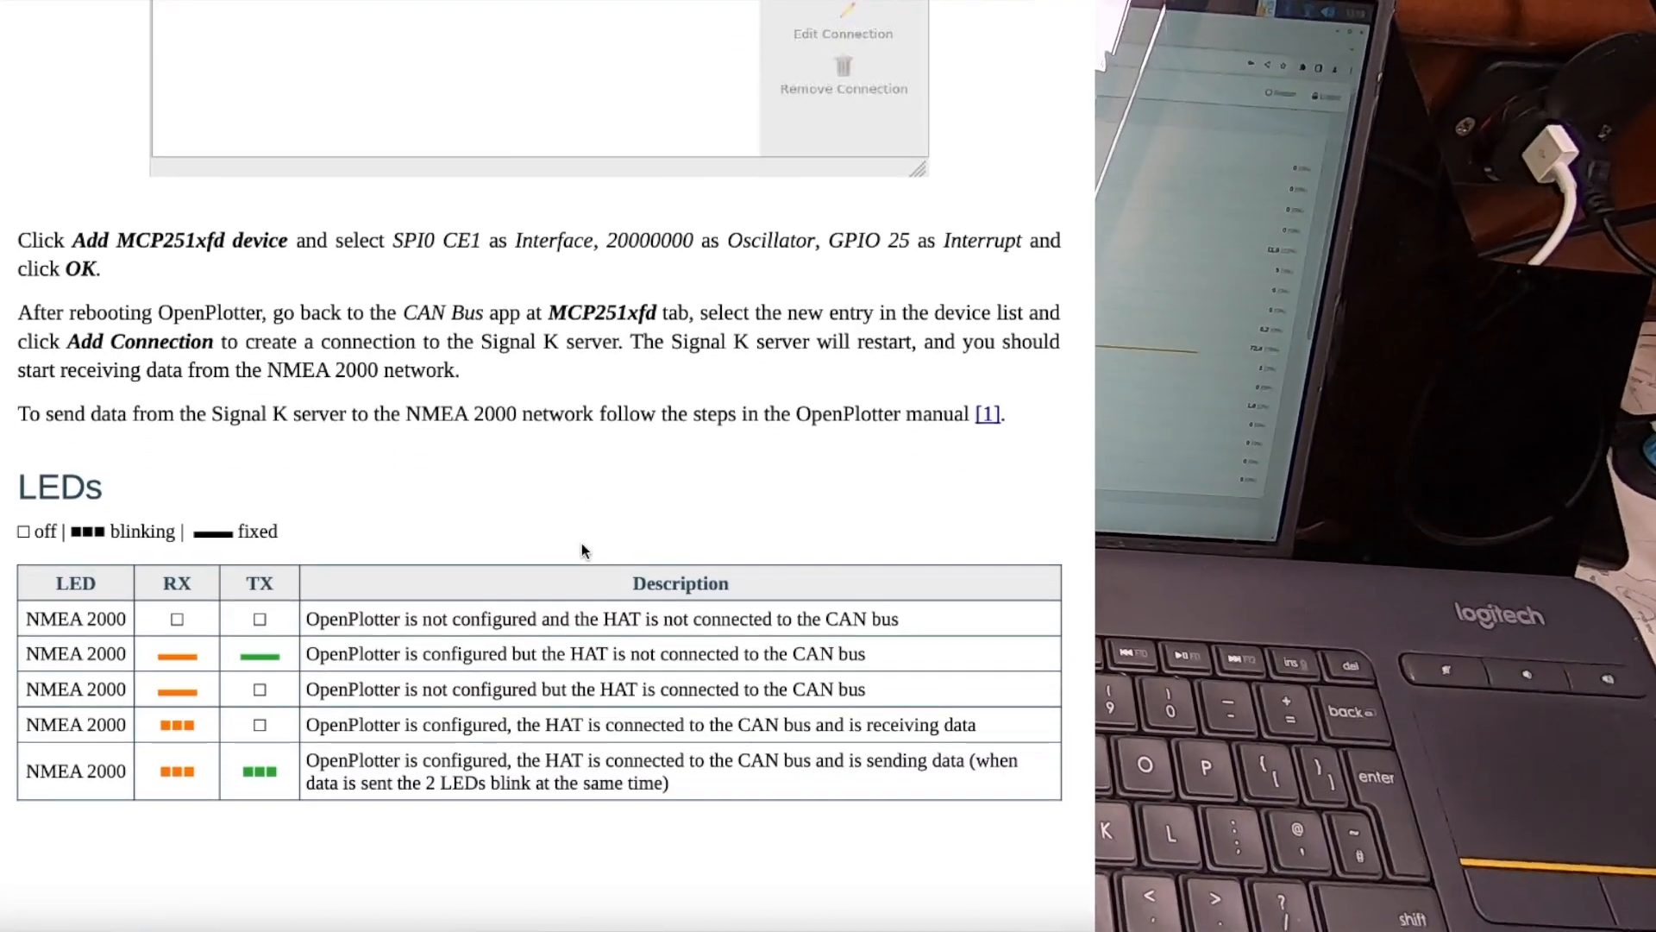